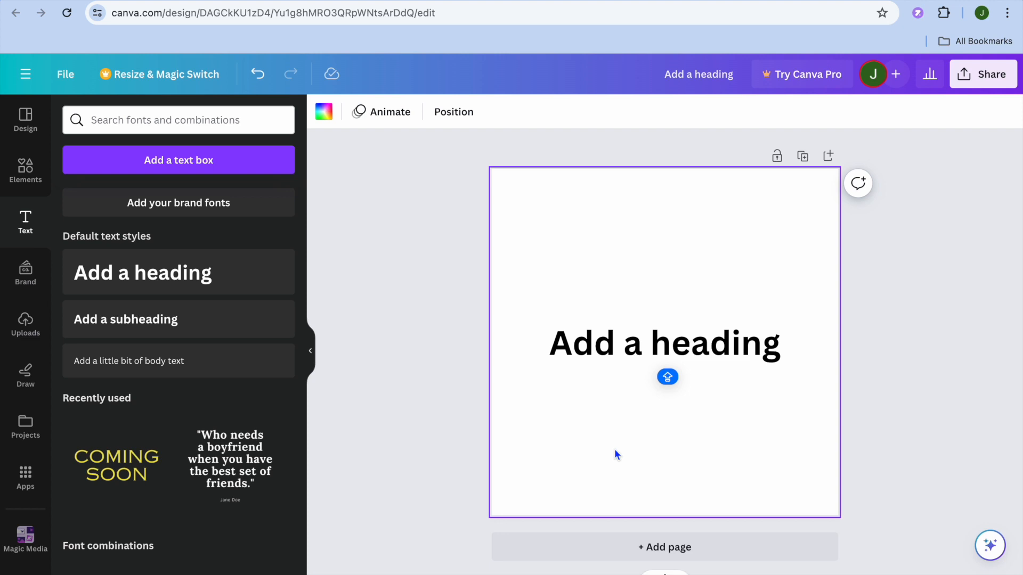
Step: Select the 'Add a heading' text box on the page to reveal its text toolbar
left_click(664, 342)
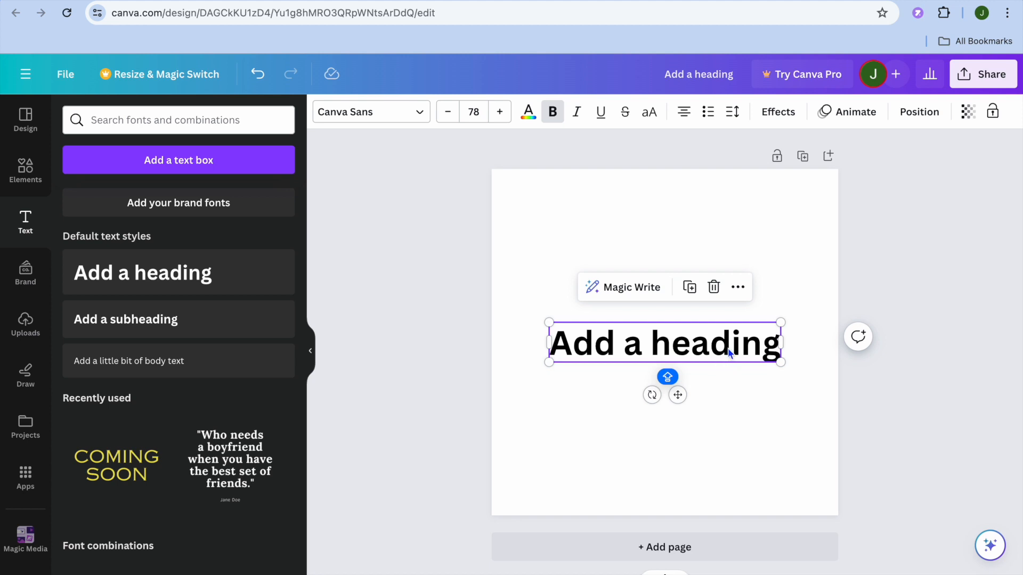
mouse_move(778, 354)
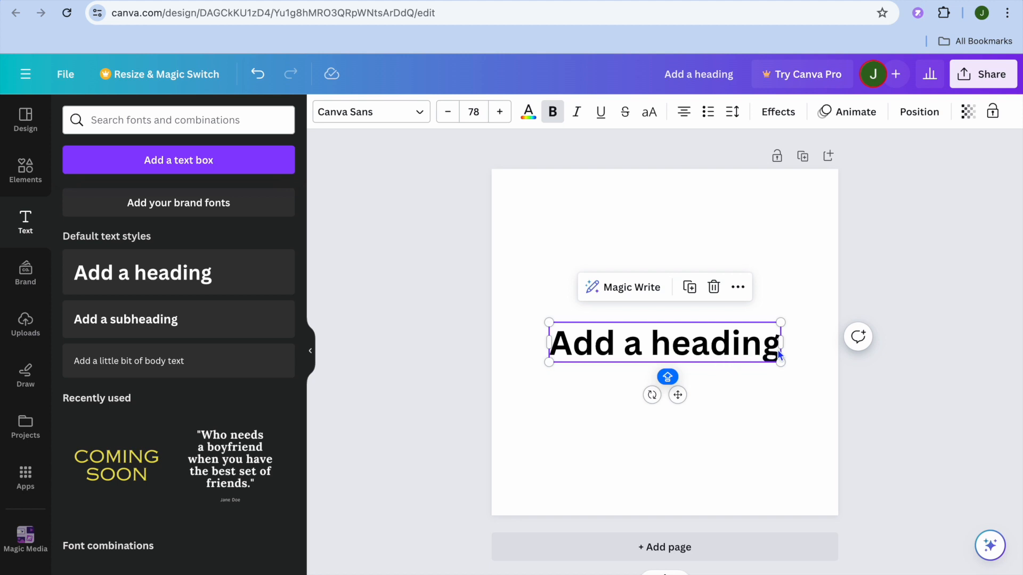
mouse_move(721, 349)
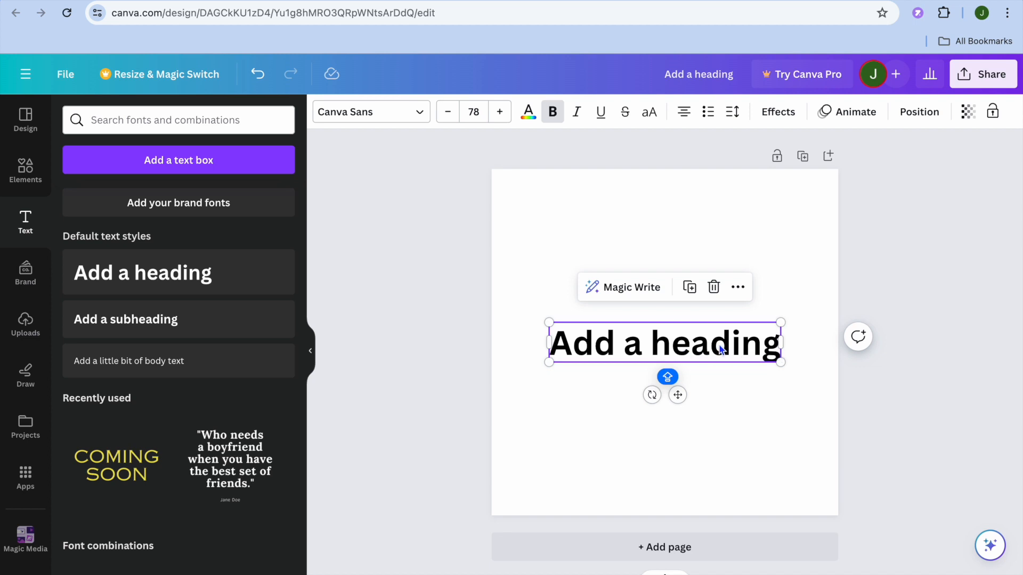
mouse_move(778, 111)
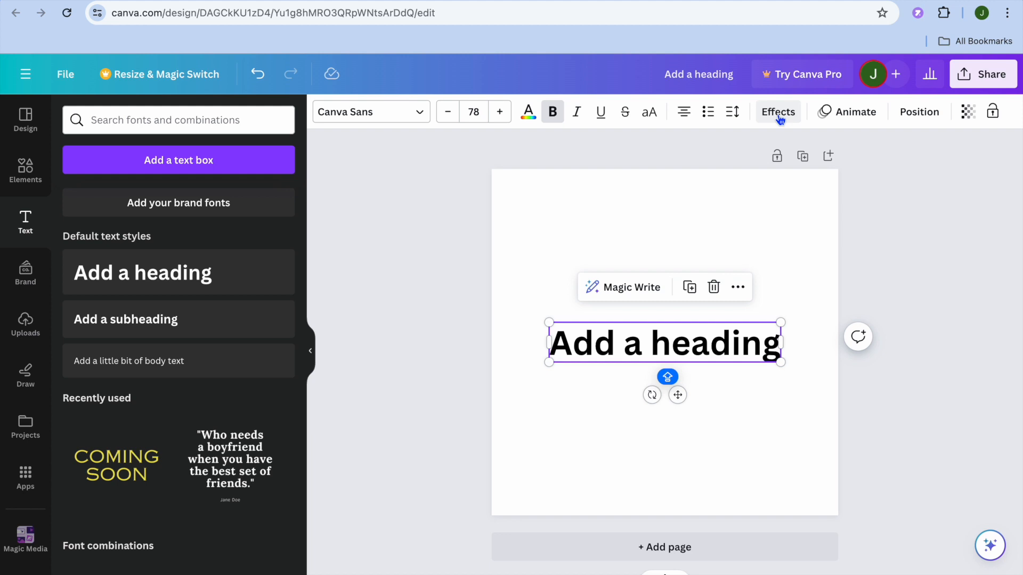
Step: Give the heading the Splice effect, then bend it into a Curve arc shape
left_click(776, 112)
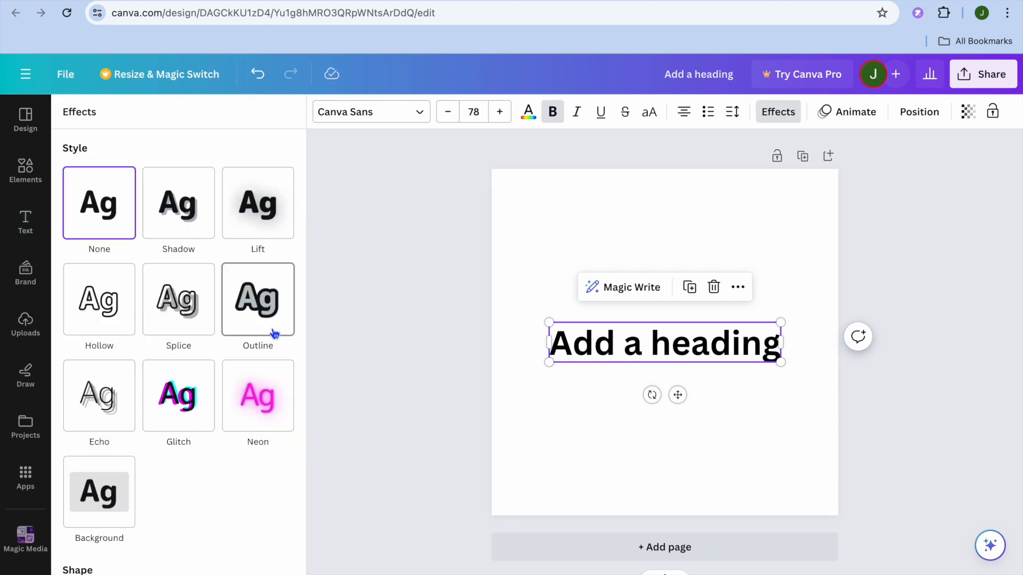
mouse_move(99, 299)
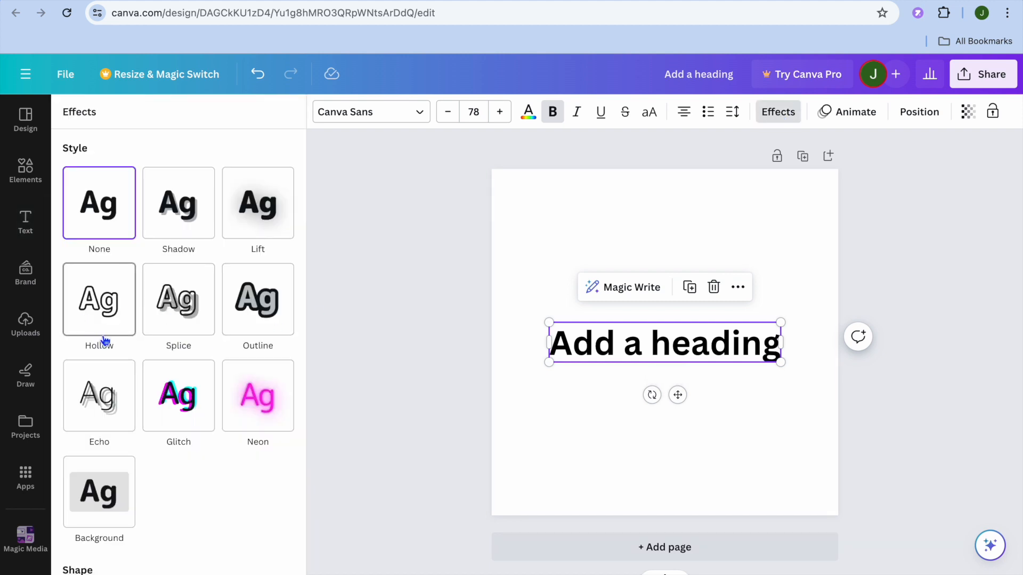
scroll("down", 3)
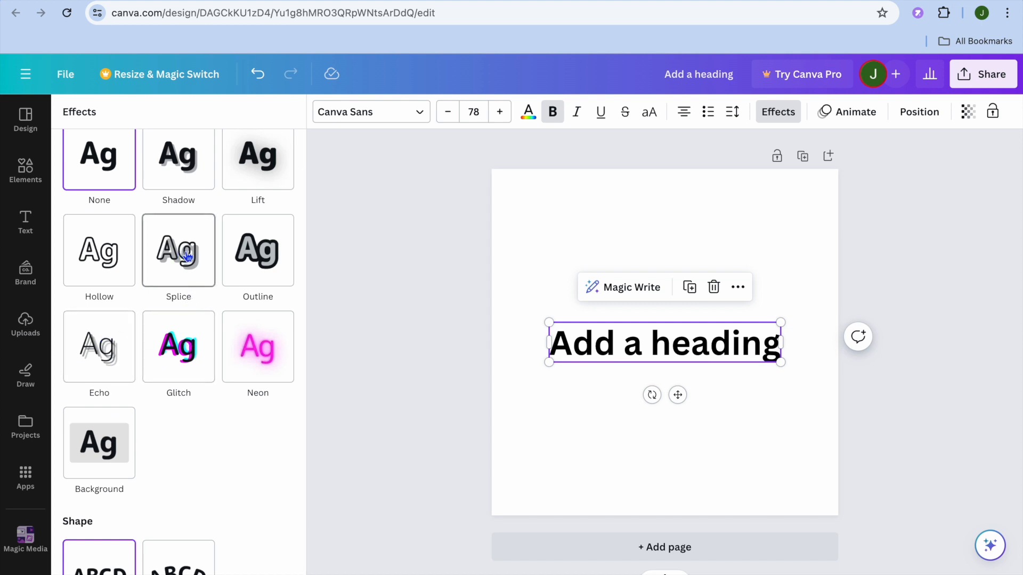
left_click(178, 249)
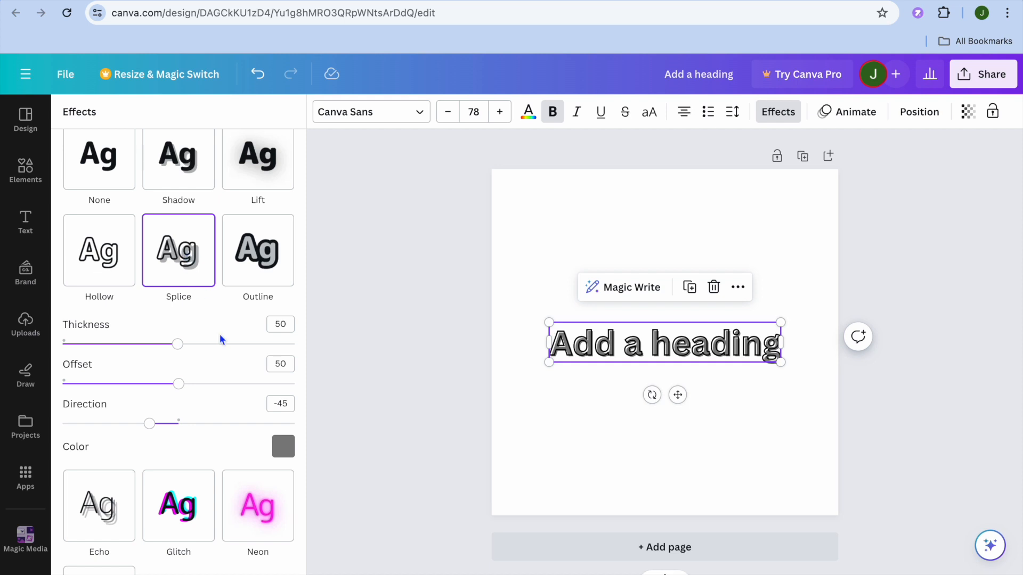
scroll("down", 3)
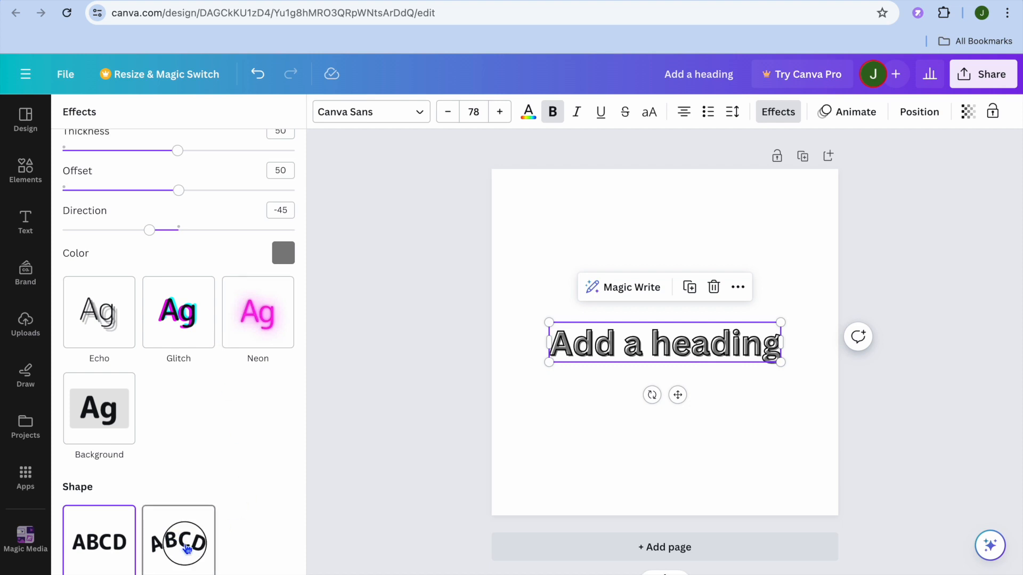
left_click(178, 541)
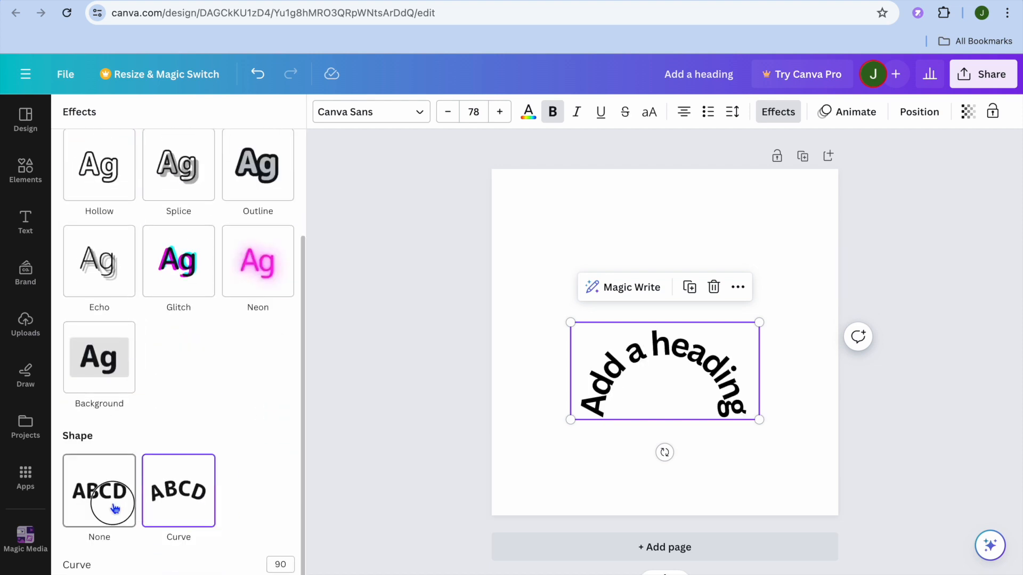
Step: Set the heading's shape back to None so it sits straight, ready for a second copy
left_click(98, 490)
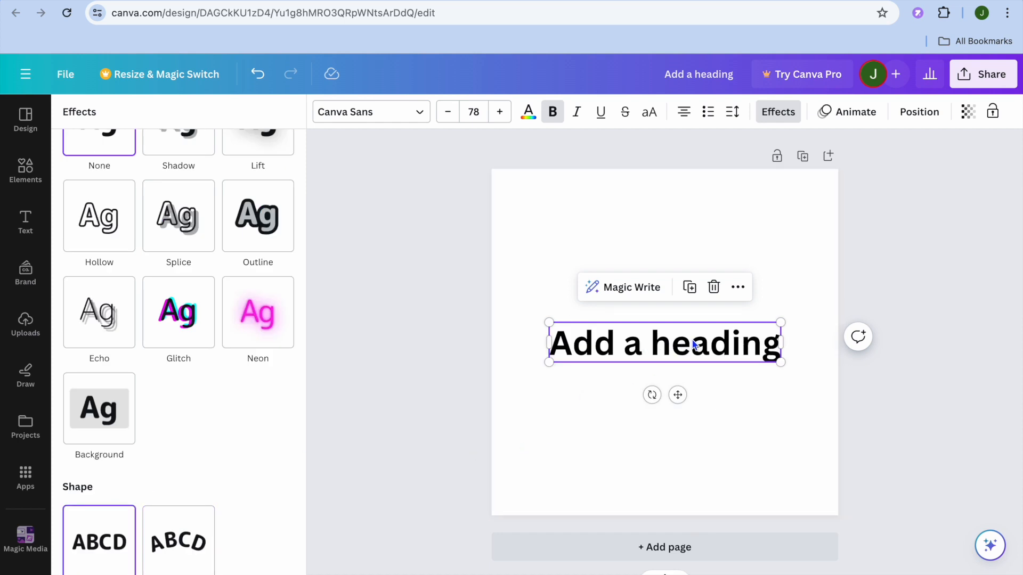
mouse_move(689, 286)
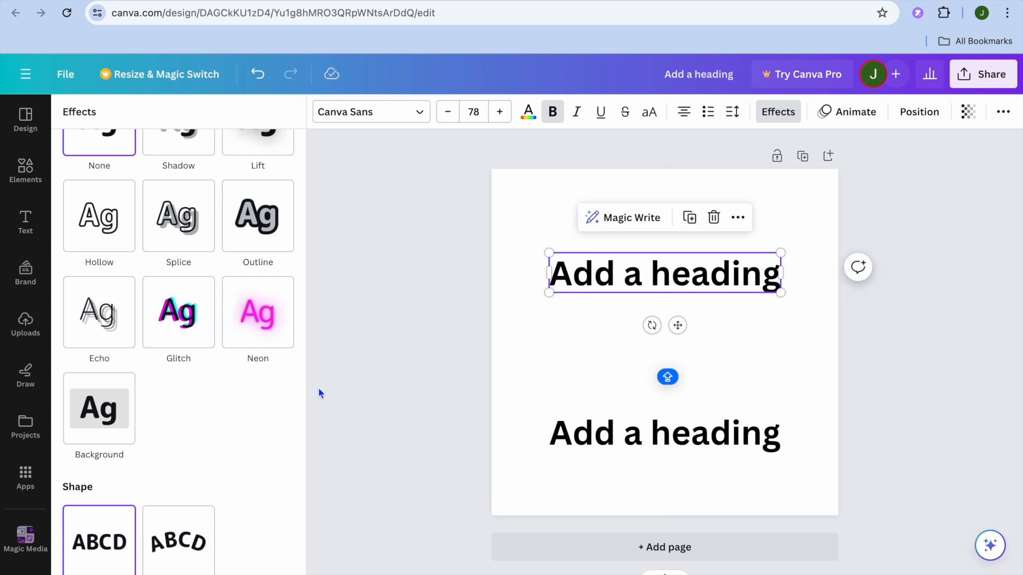
scroll("down", 3)
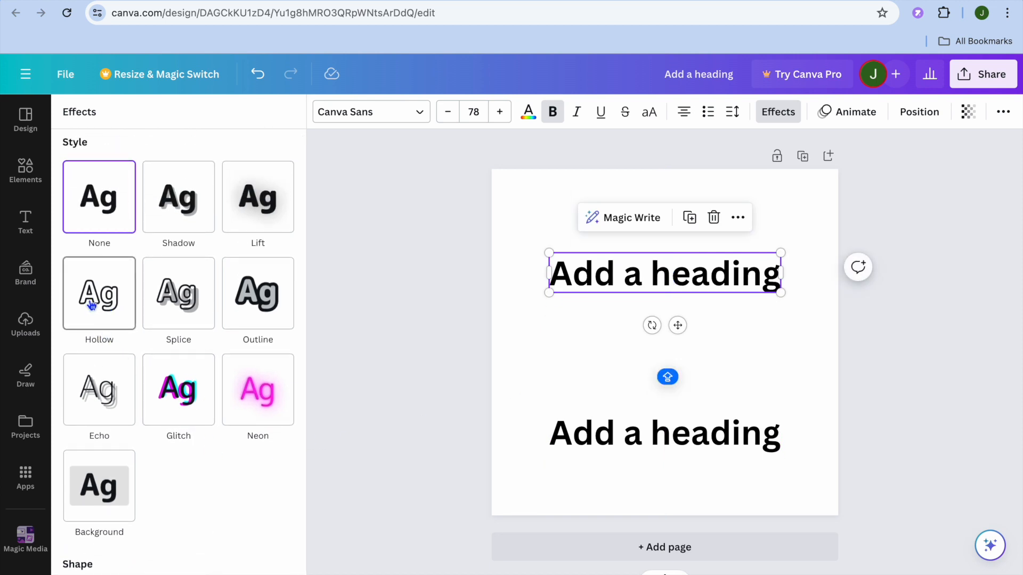
Step: Apply Hollow to the upper heading copy and select the lower copy for layering
left_click(98, 293)
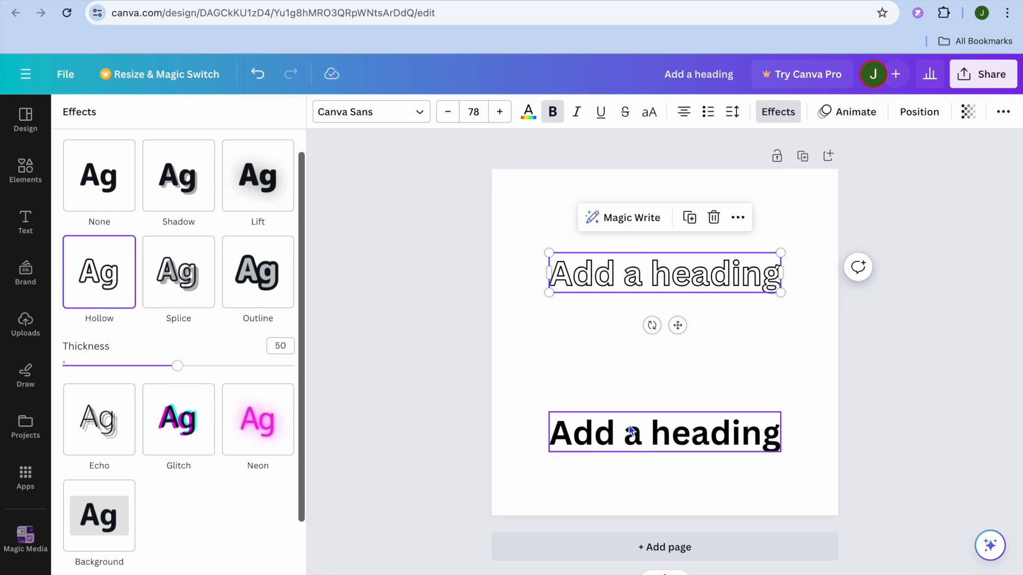
left_click(99, 175)
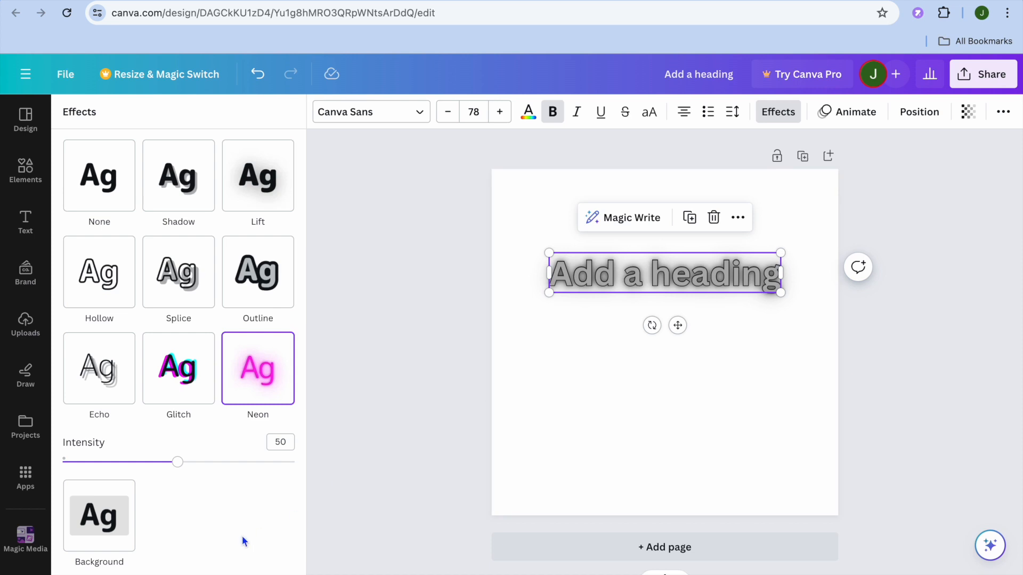
scroll("down", 3)
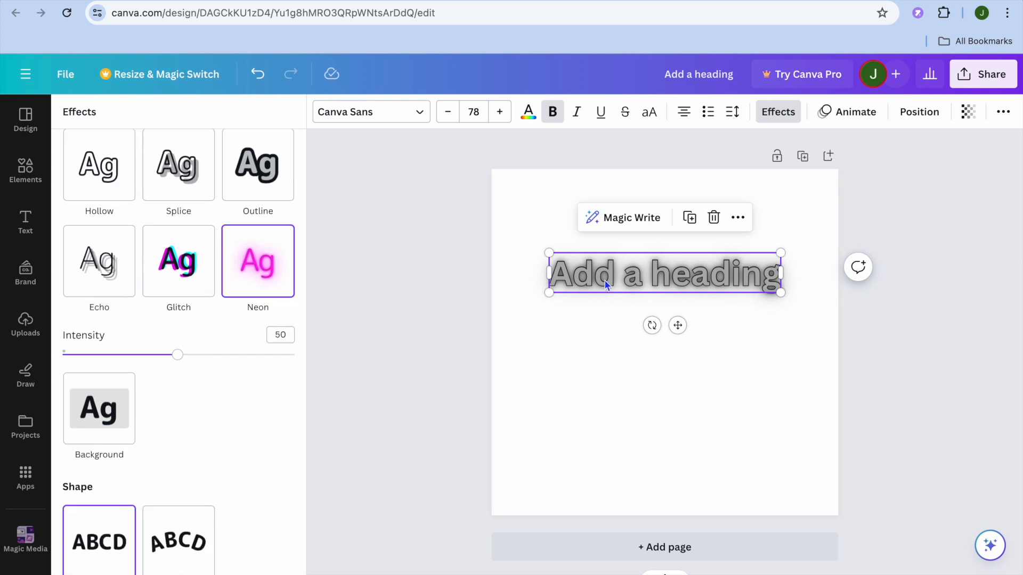
Step: Move the second heading below, set its effect to None and duplicate it as a third plain copy
left_click_drag(664, 273, 661, 352)
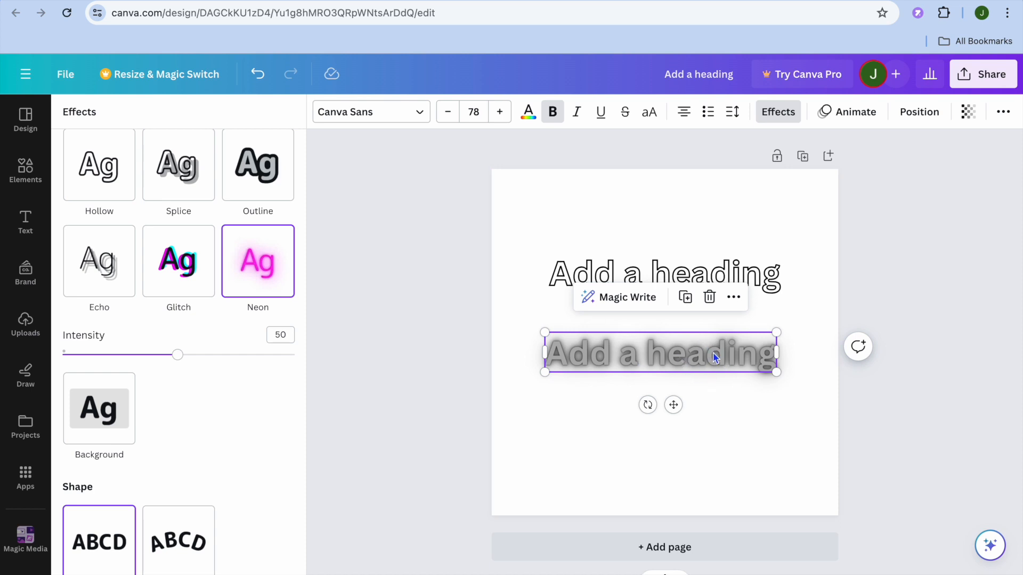
mouse_move(490, 401)
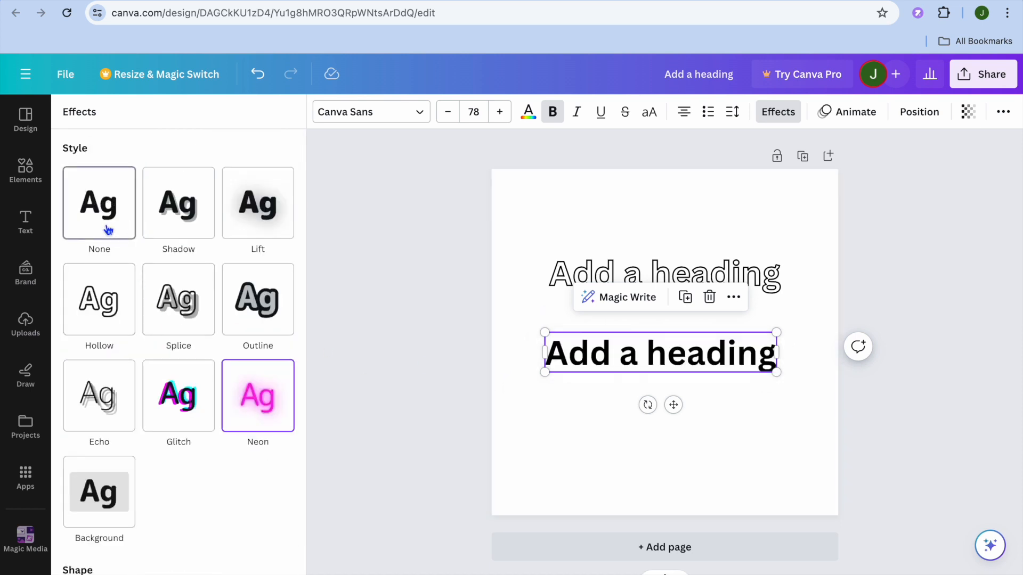
left_click(98, 203)
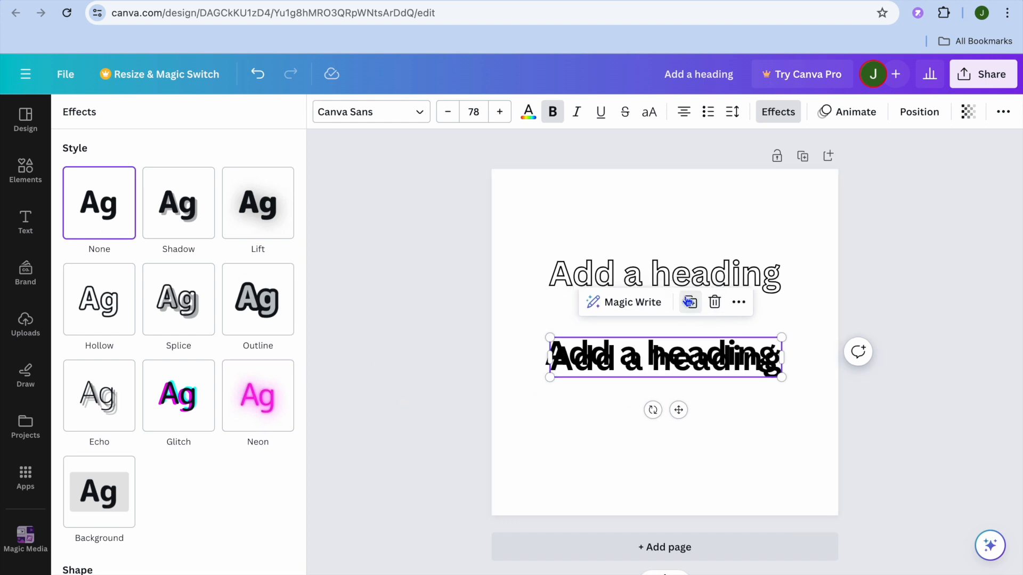
left_click(689, 301)
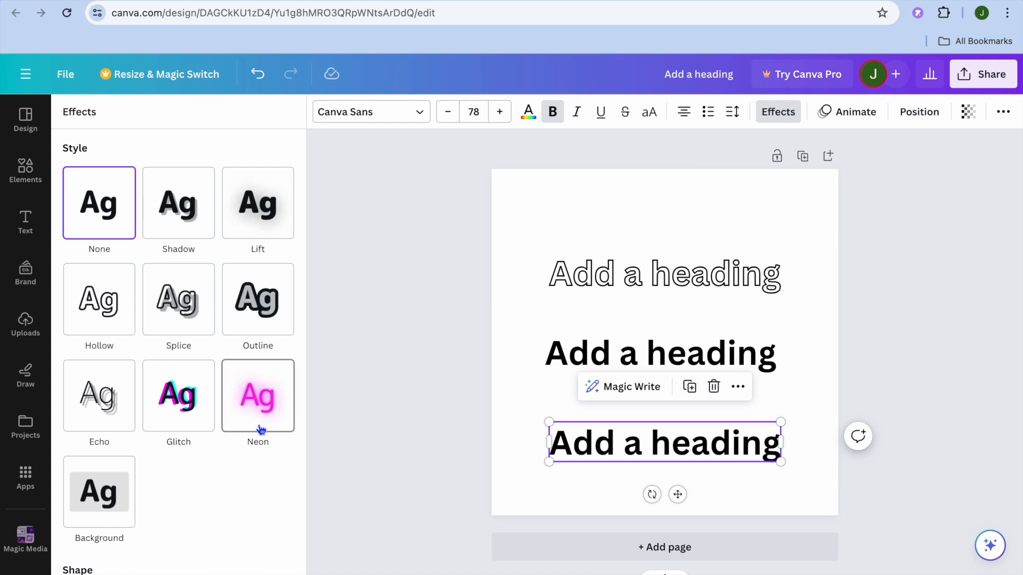
Step: Try Echo, Splice and Outline on the plain heading copy and settle on the Echo effect
left_click(258, 396)
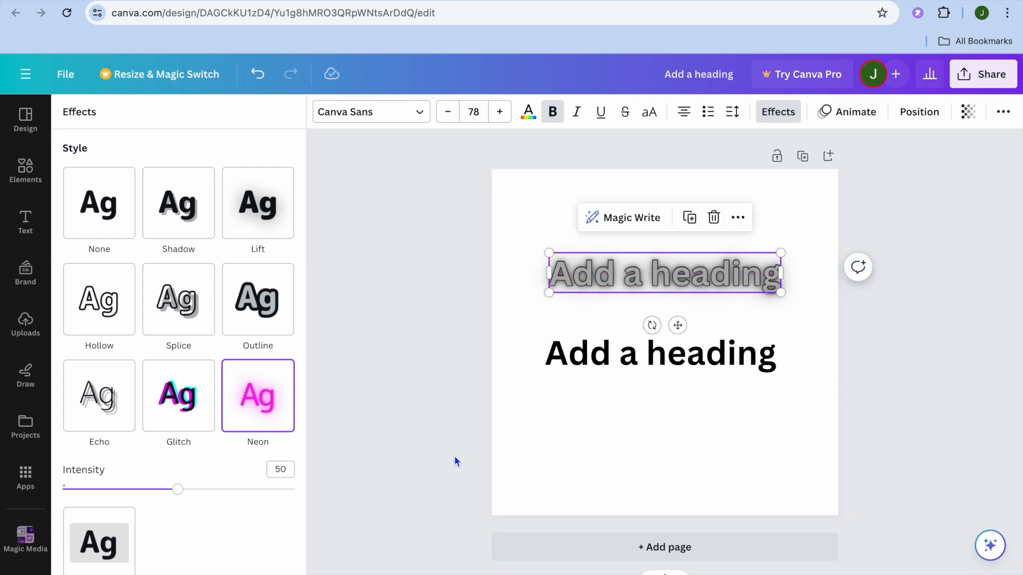
left_click(98, 203)
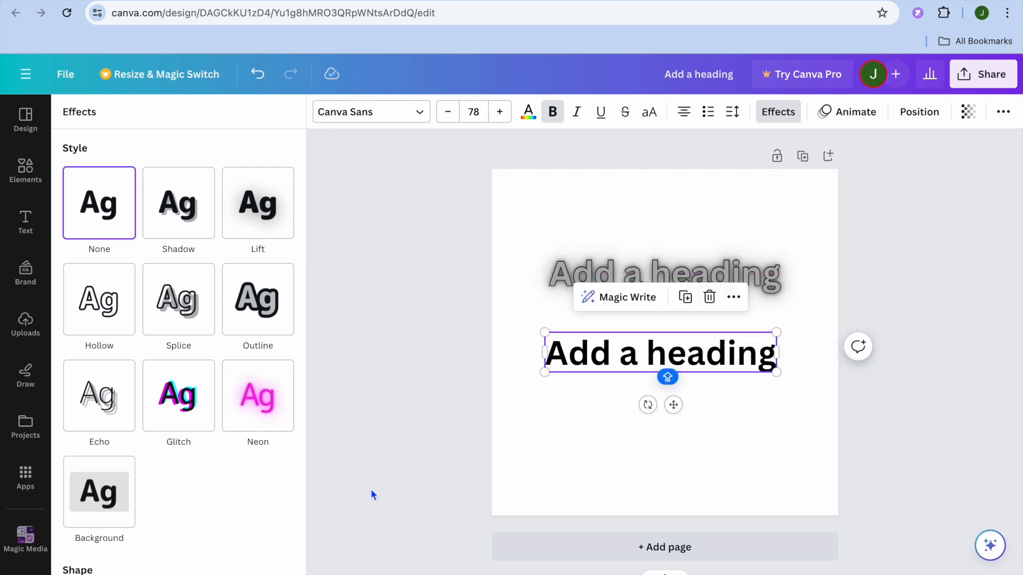
scroll("down", 3)
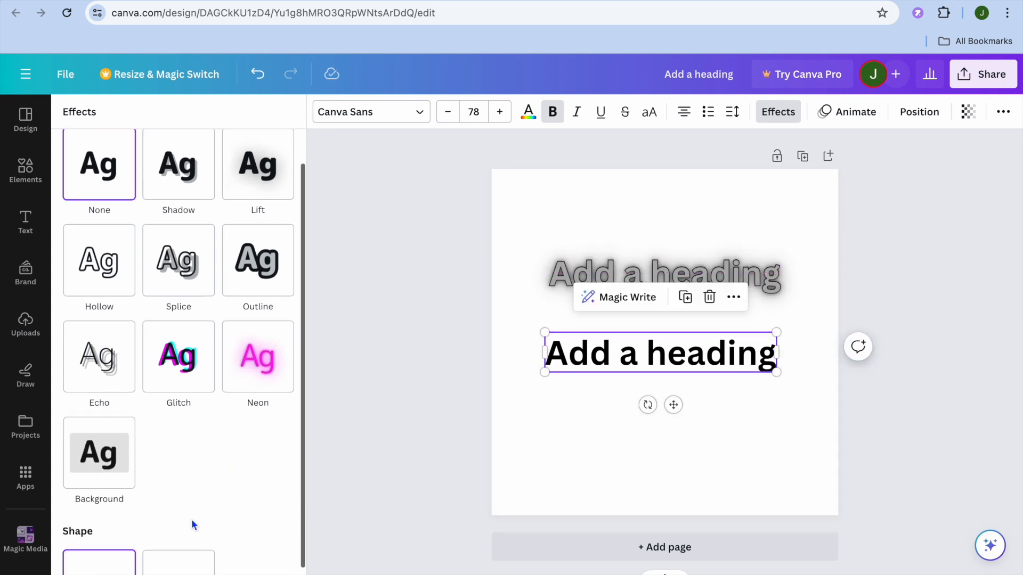
left_click(98, 357)
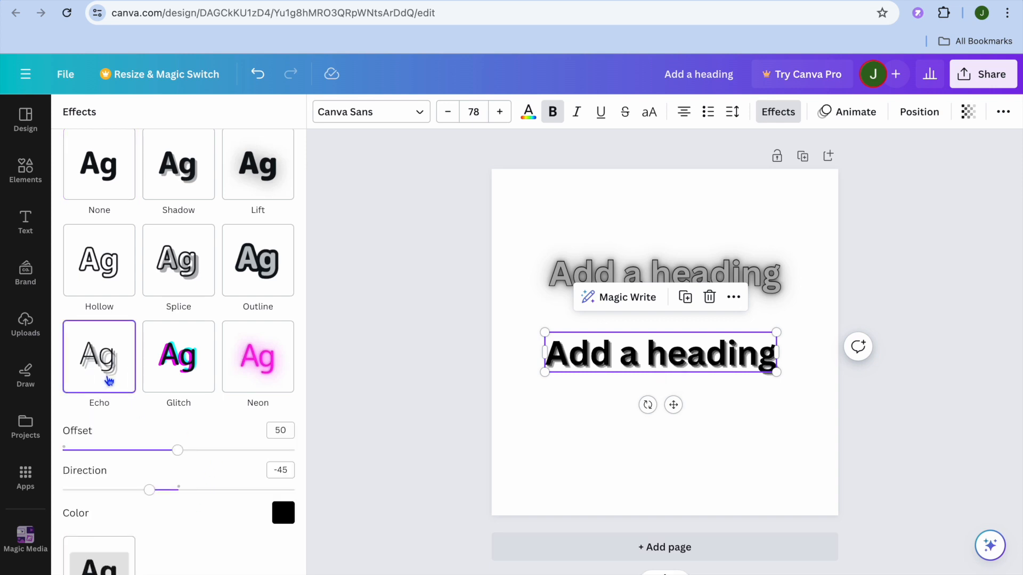
left_click(177, 260)
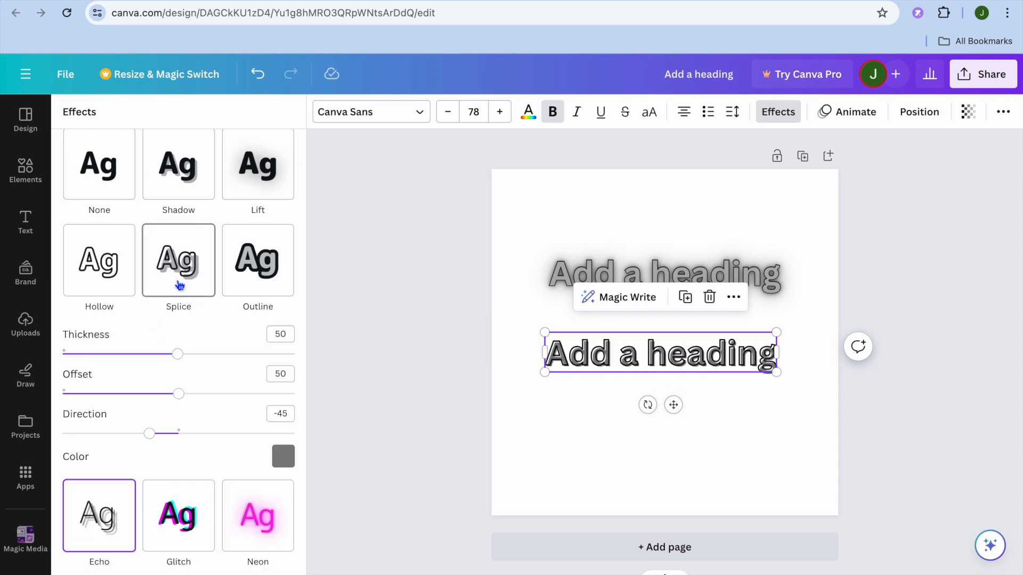
left_click(256, 260)
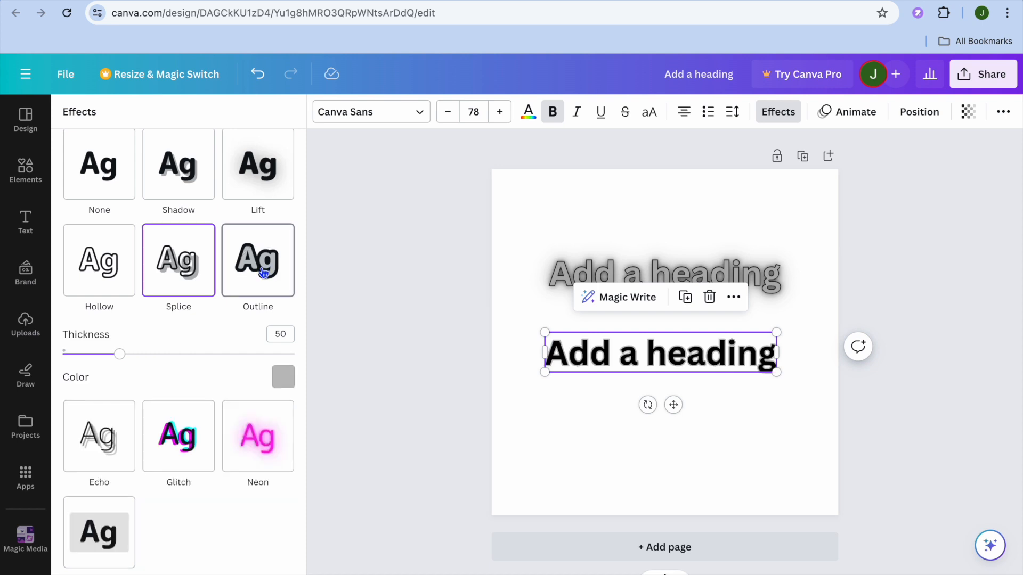
left_click(258, 260)
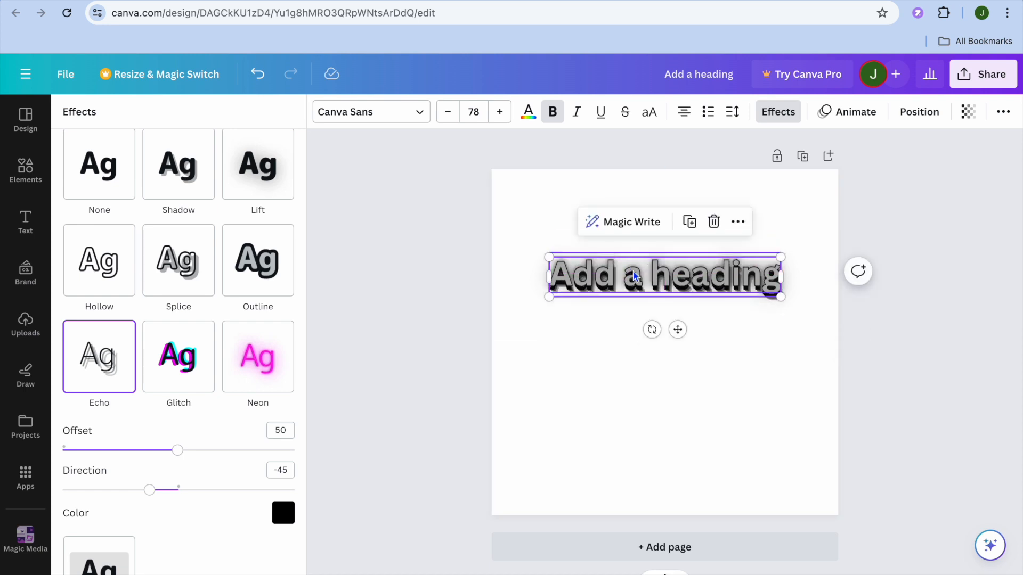
Step: Deselect everything so the stacked heading shows as one combined echo-and-glow style
left_click(24, 221)
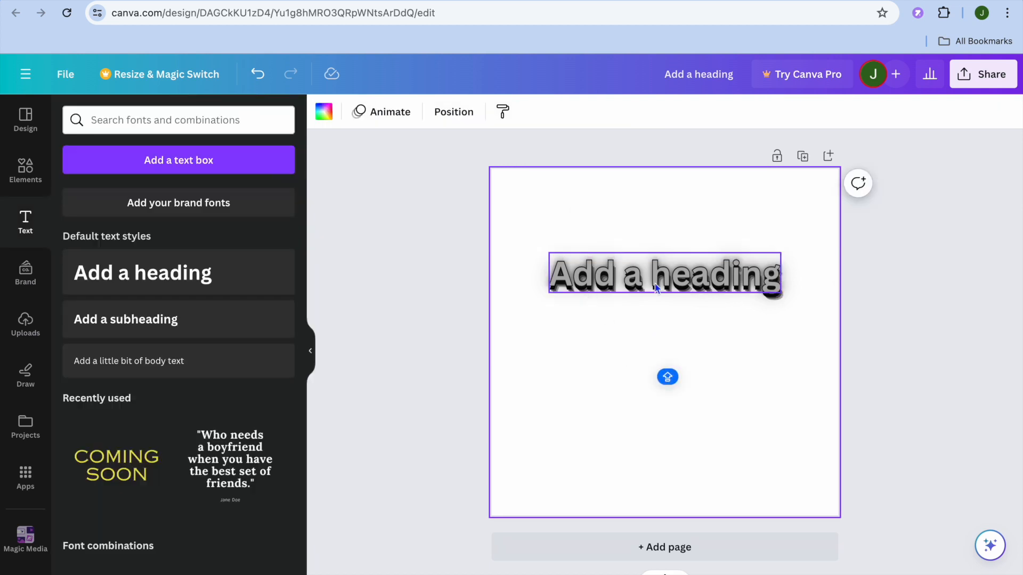
left_click(655, 317)
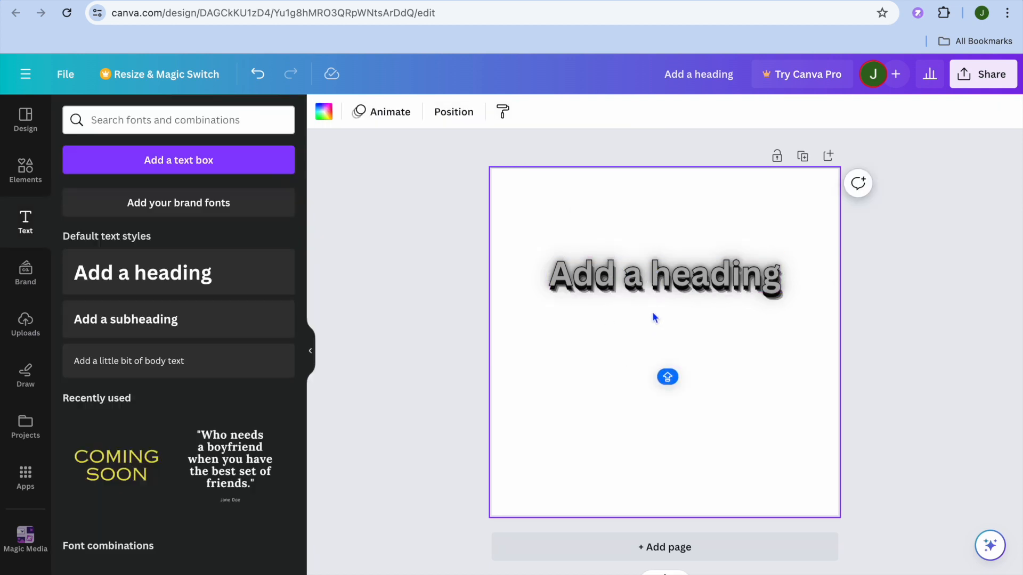
mouse_move(620, 342)
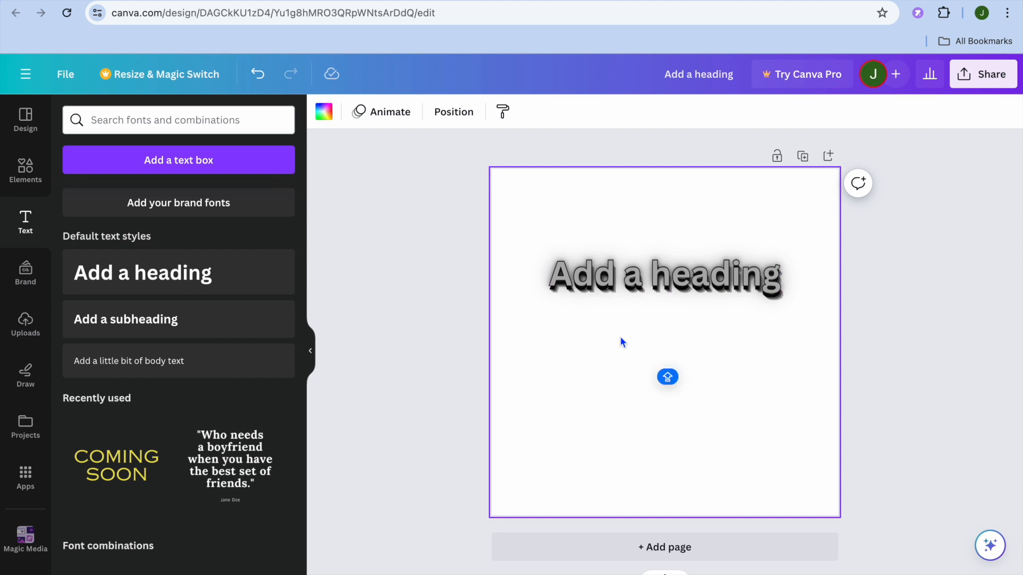
mouse_move(624, 327)
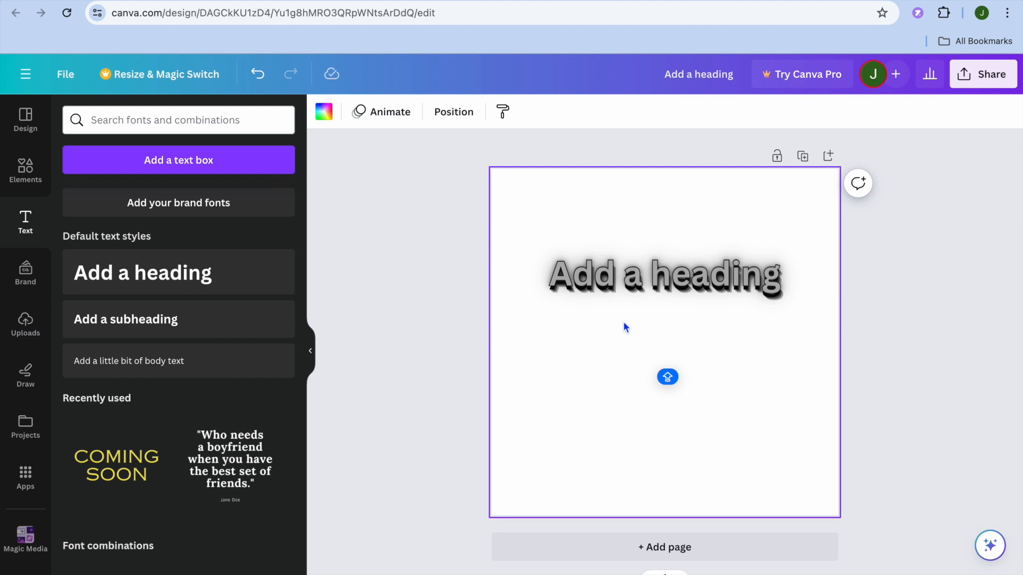
mouse_move(626, 325)
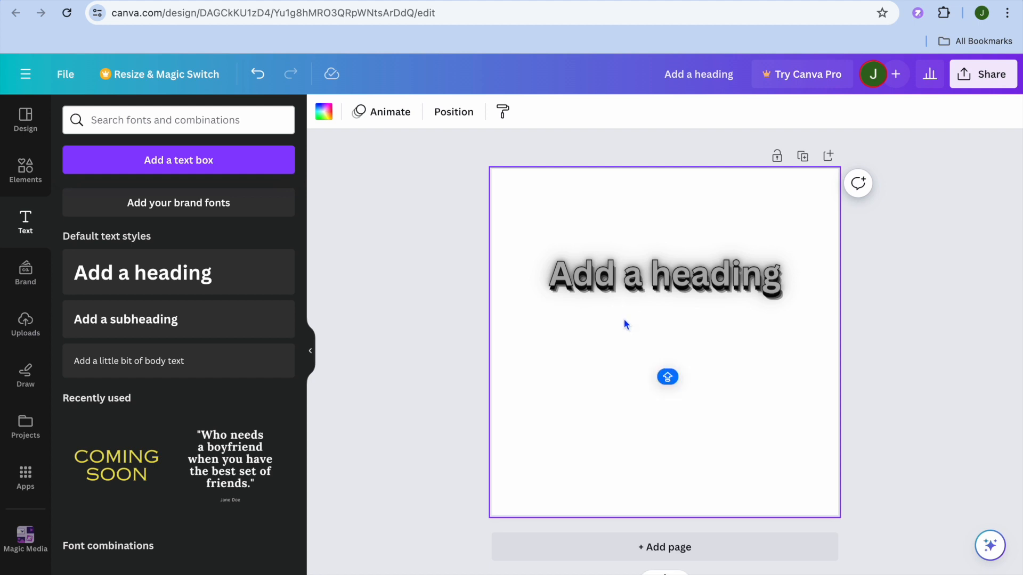